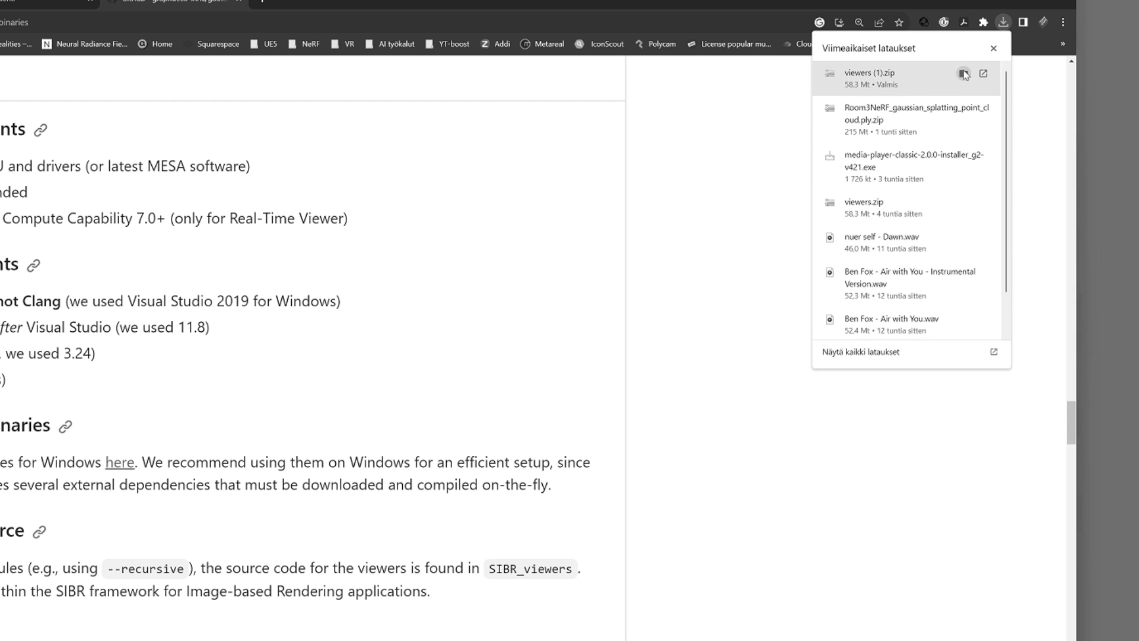
# Reveal 'viewers (1).zip' from Chrome's downloads bubble in its File Explorer folder.
pyautogui.click(964, 74)
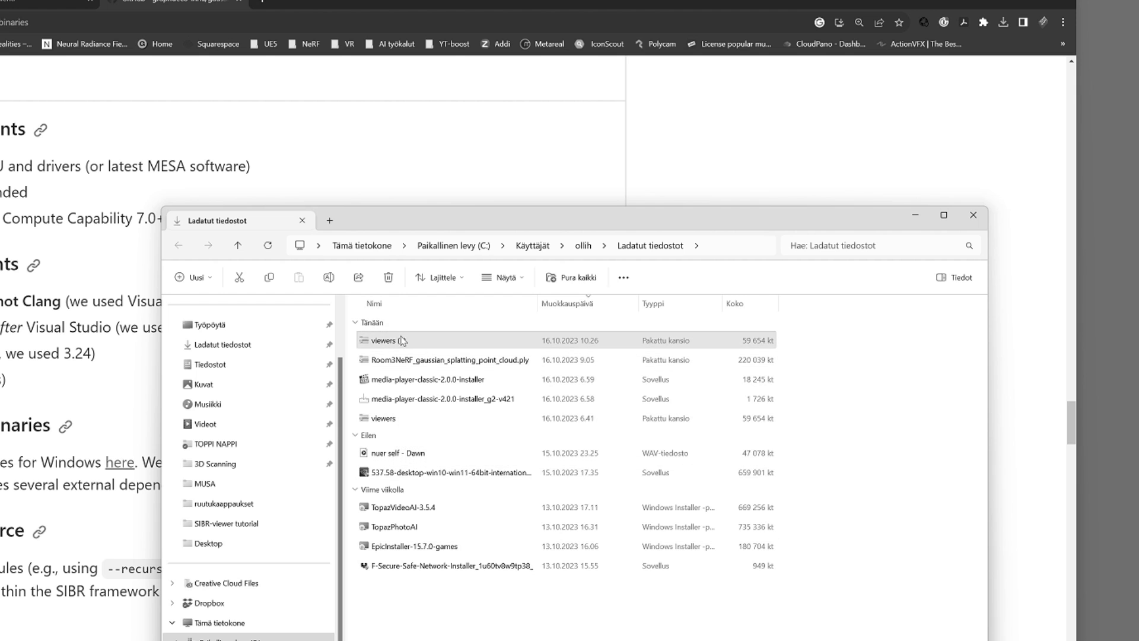